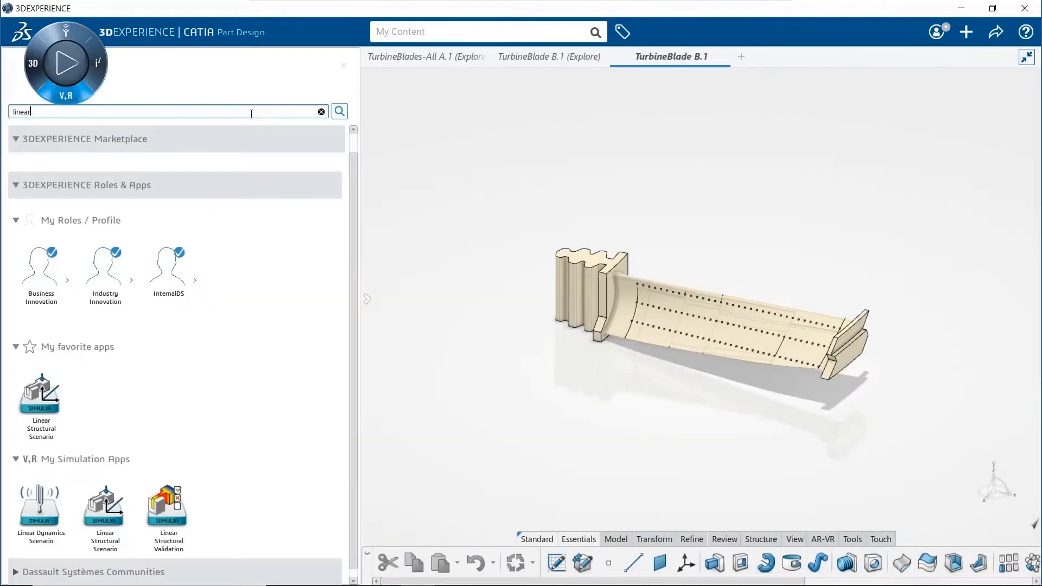
- Launch Linear Structural Scenario and create the turbine blade analysis case with a static perturbation step
left_click(41, 391)
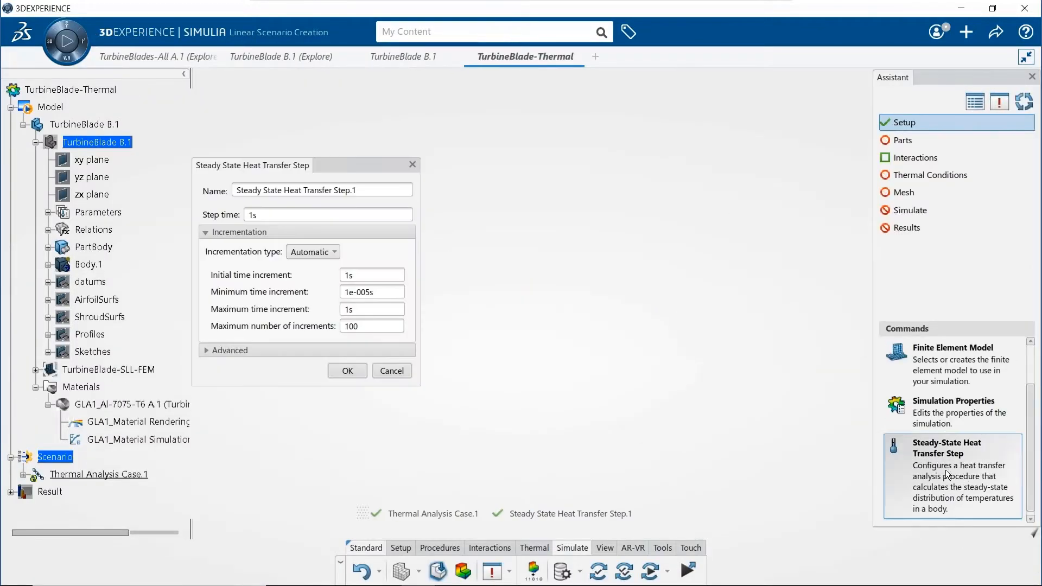
left_click(347, 371)
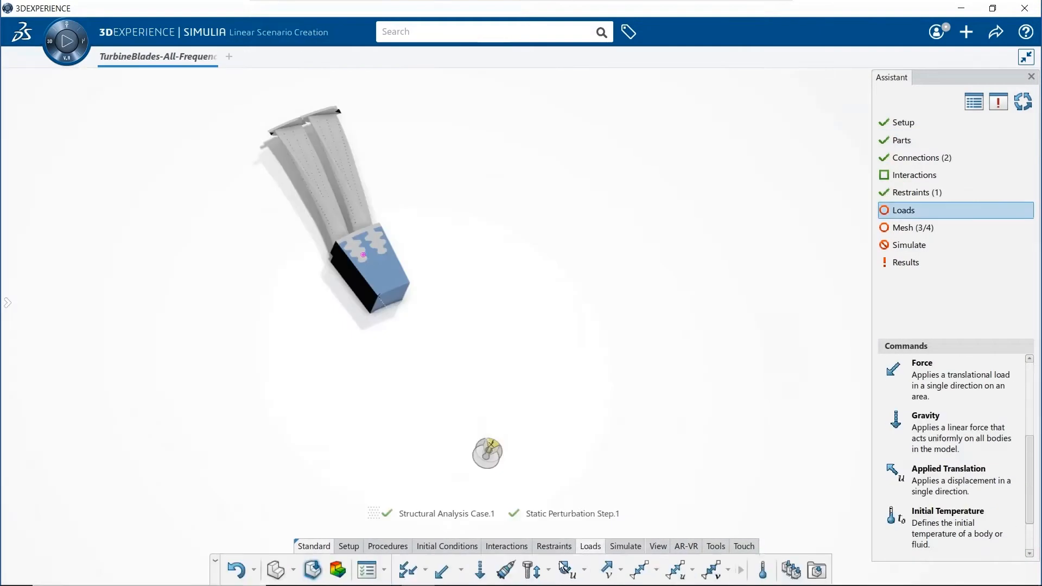
- Apply a 0.5deg Z rotation to the blade coupling, run, and view von Mises stress
left_click(565, 569)
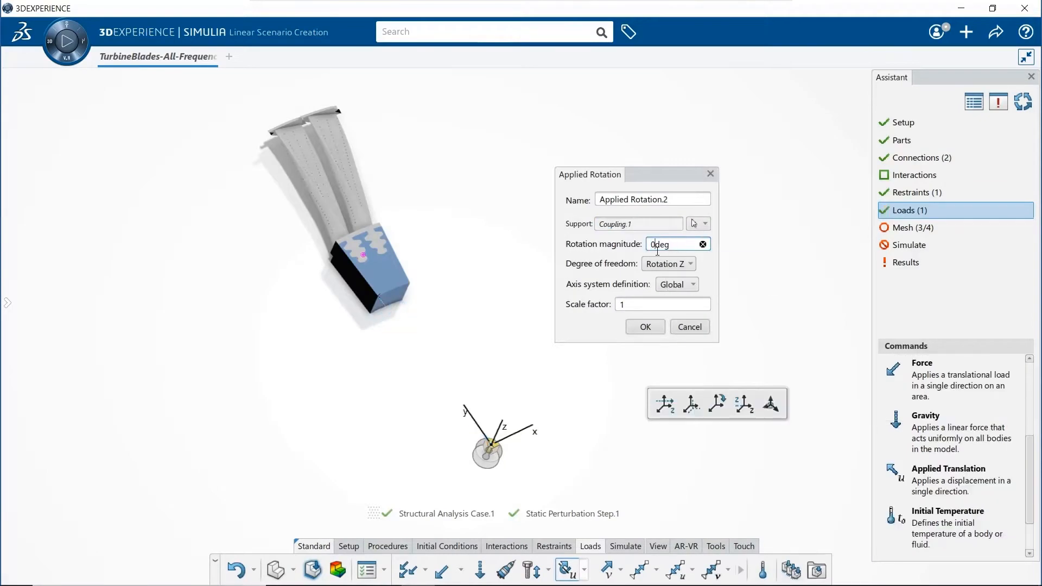
type("0.5deg")
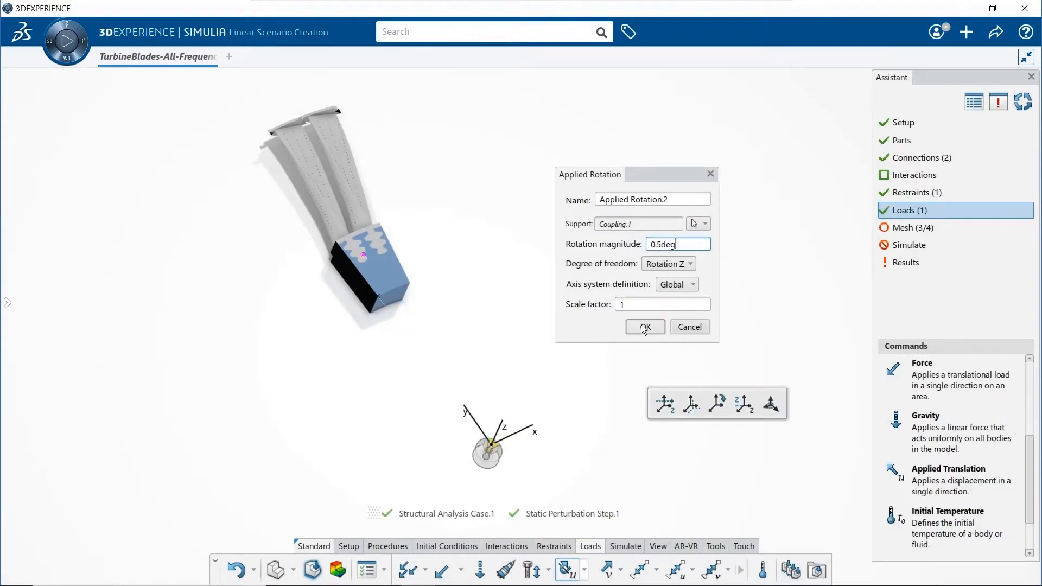
left_click(644, 327)
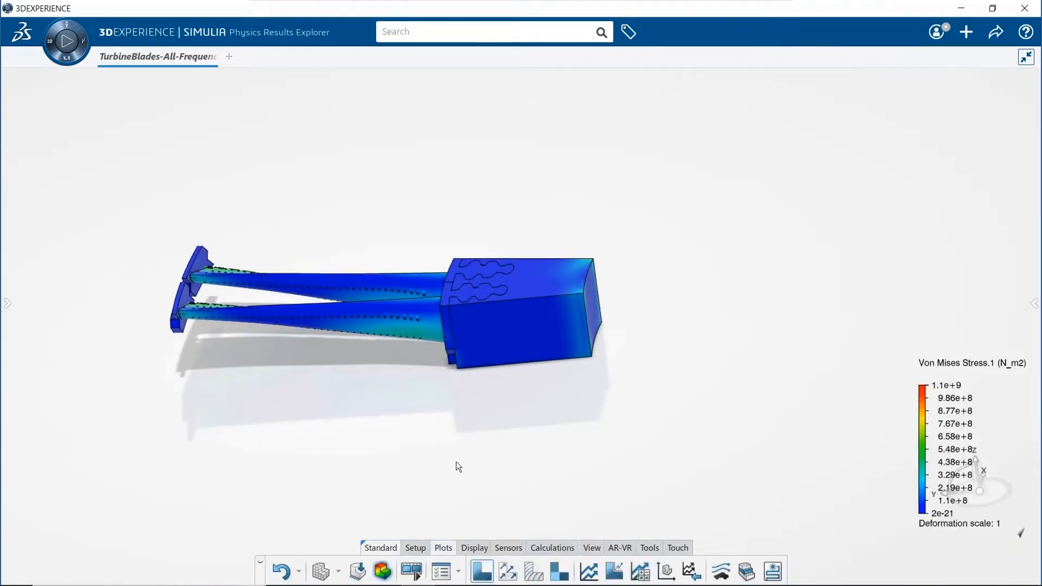
left_click(959, 316)
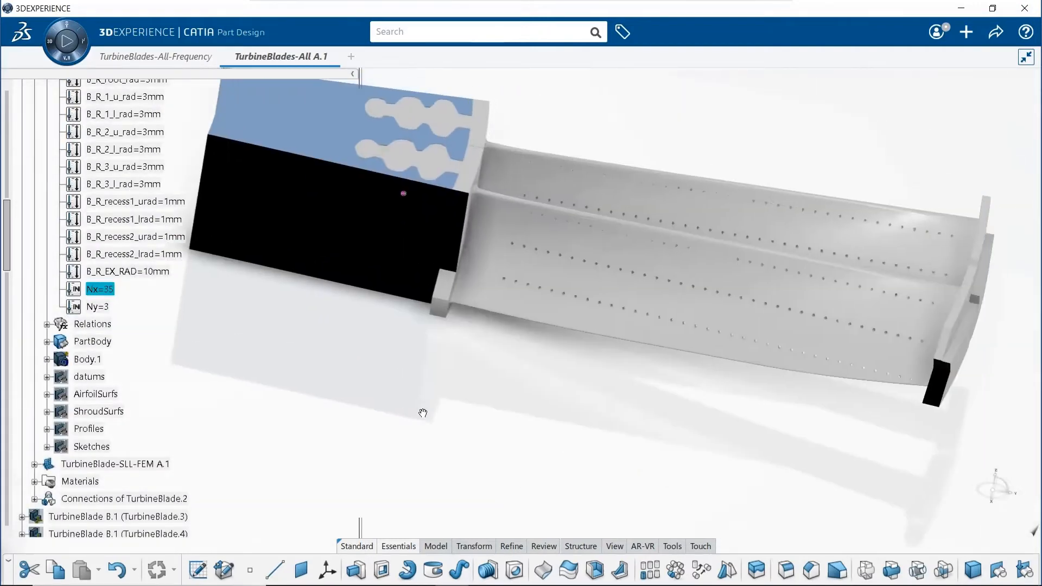
- Change the turbine blade's Nx parameter value in the Edit Parameter dialog
double_click(99, 290)
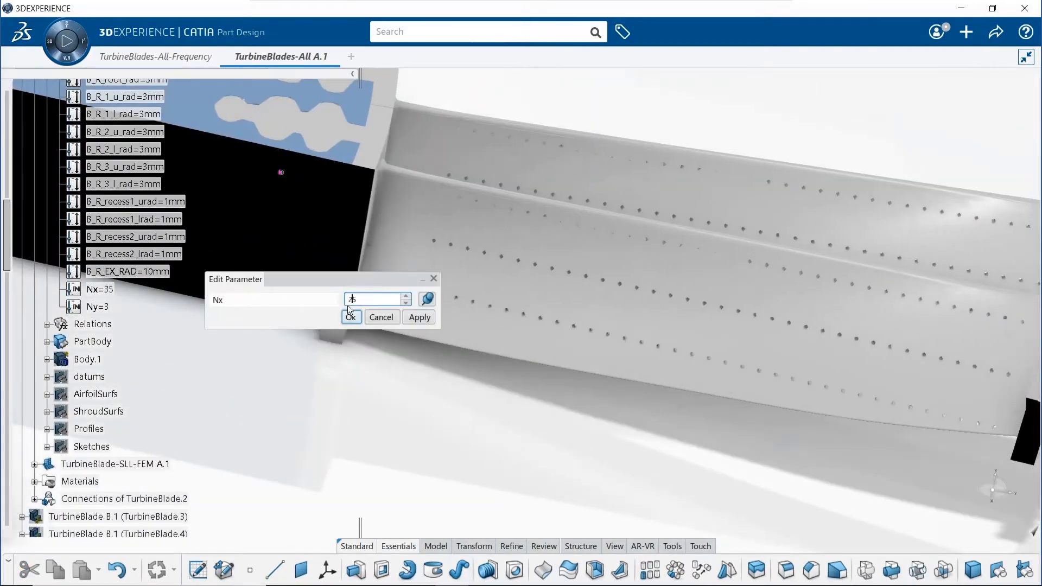
left_click(157, 57)
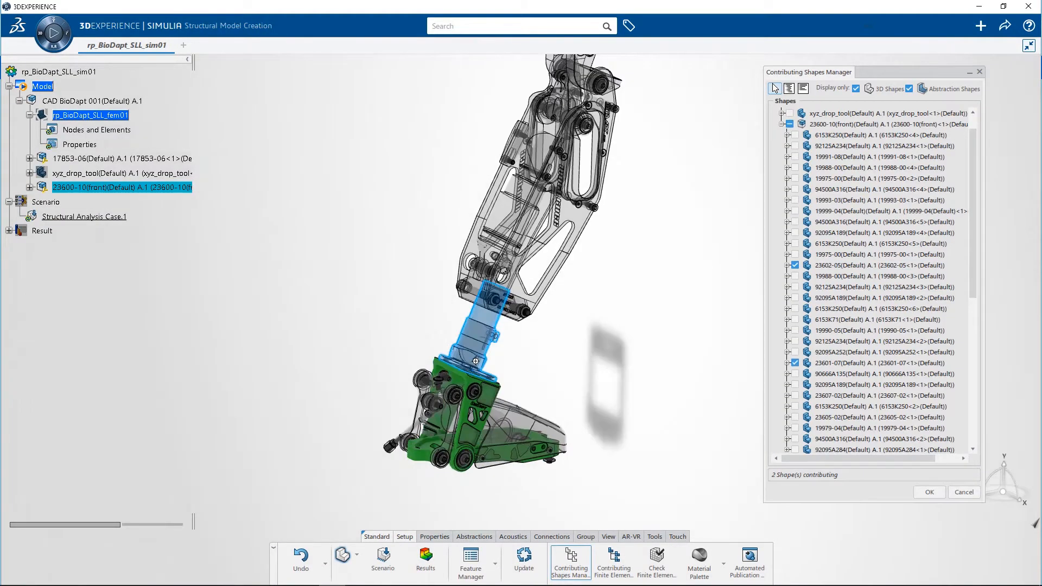
- Confirm the leg's two contributing shapes, run the analysis, and open its stress results
left_click(121, 158)
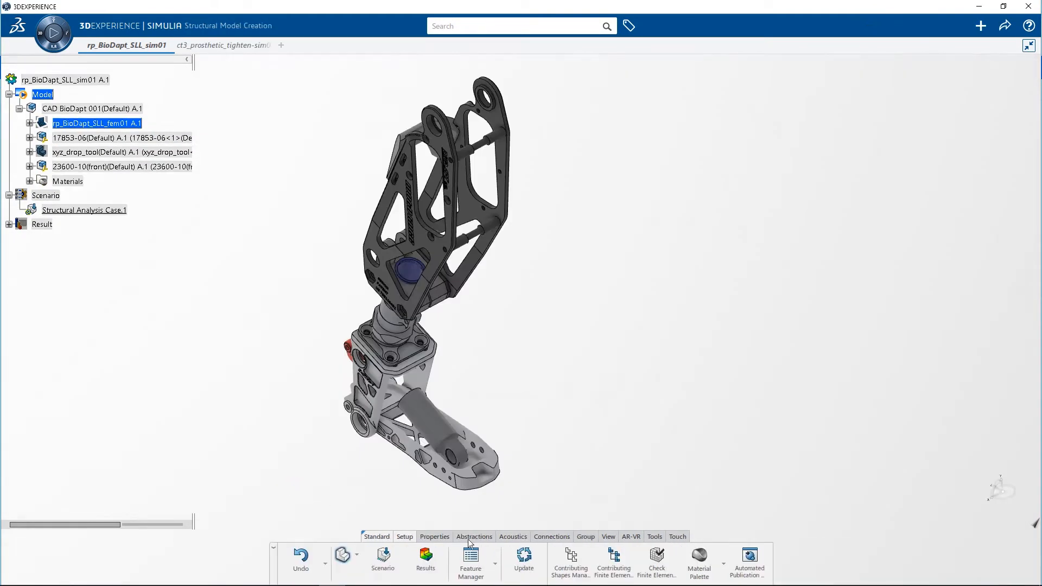
left_click(425, 559)
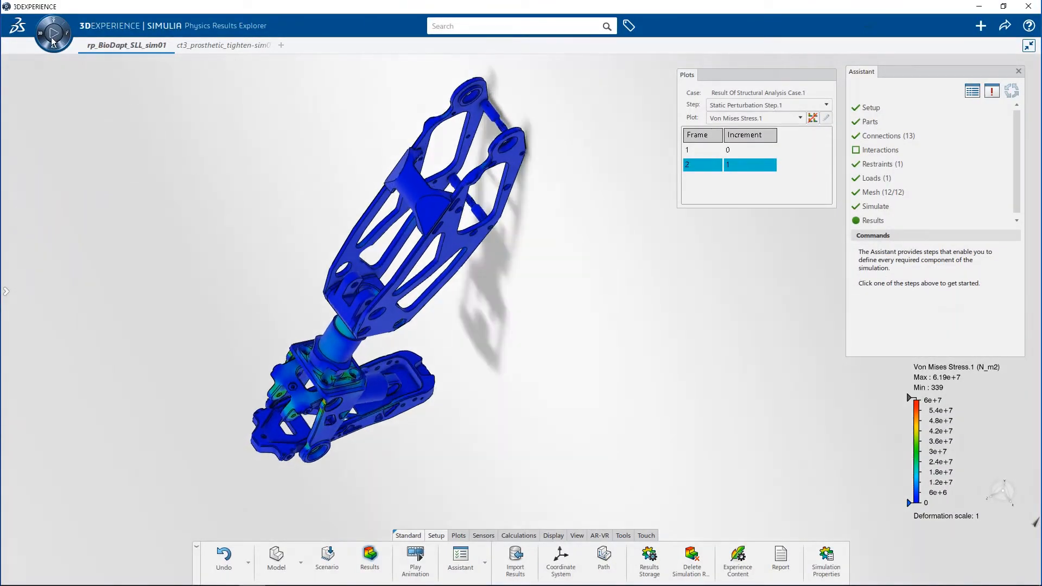
- Show the leg's displacement plot, 0.00 to 1.01 mm, in Simulation Review
left_click(415, 557)
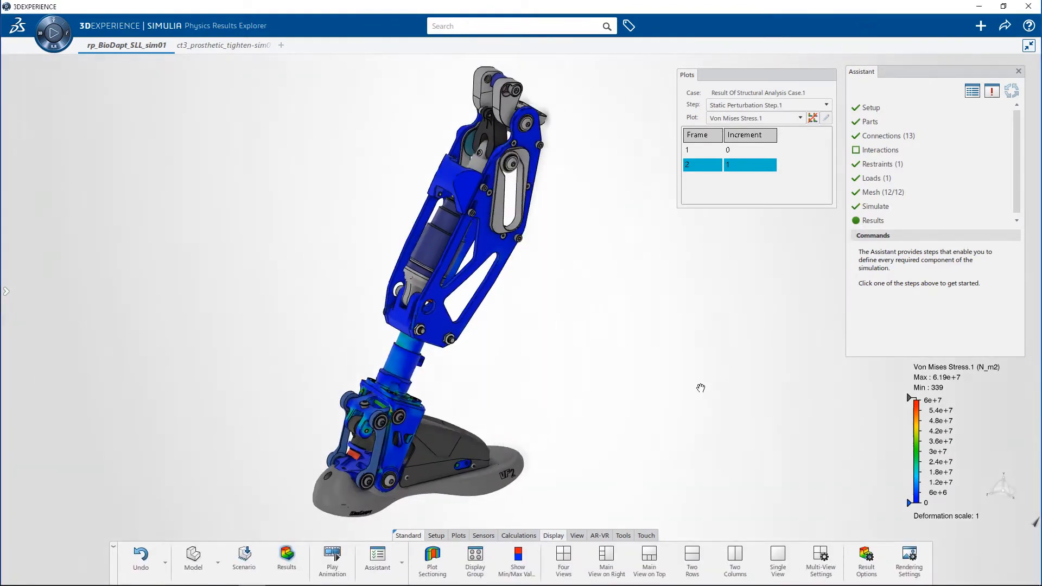
left_click(332, 557)
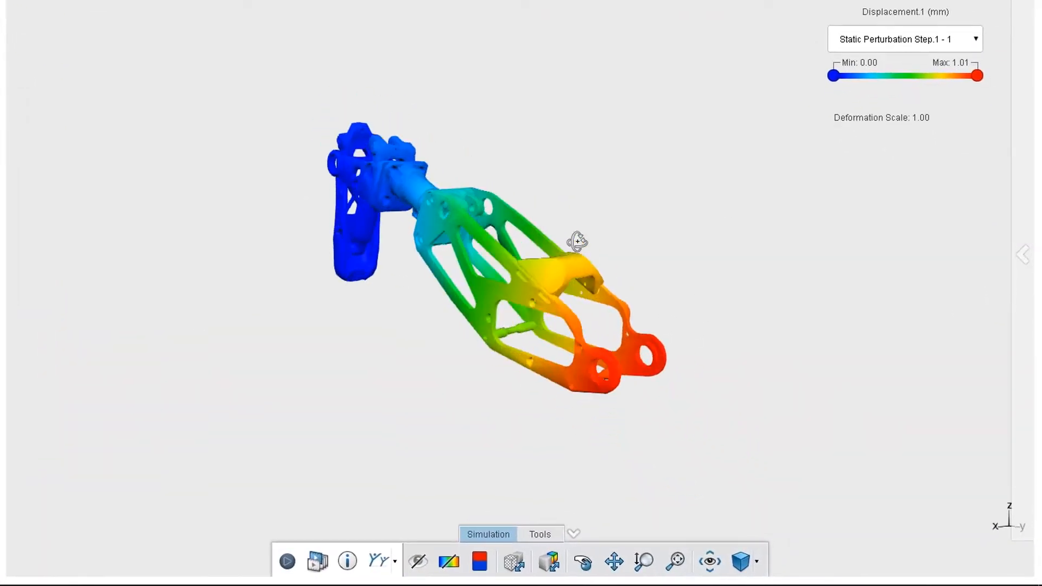
- Switch to von Mises stress, show the whole leg assembly, and animate the results
left_click(539, 534)
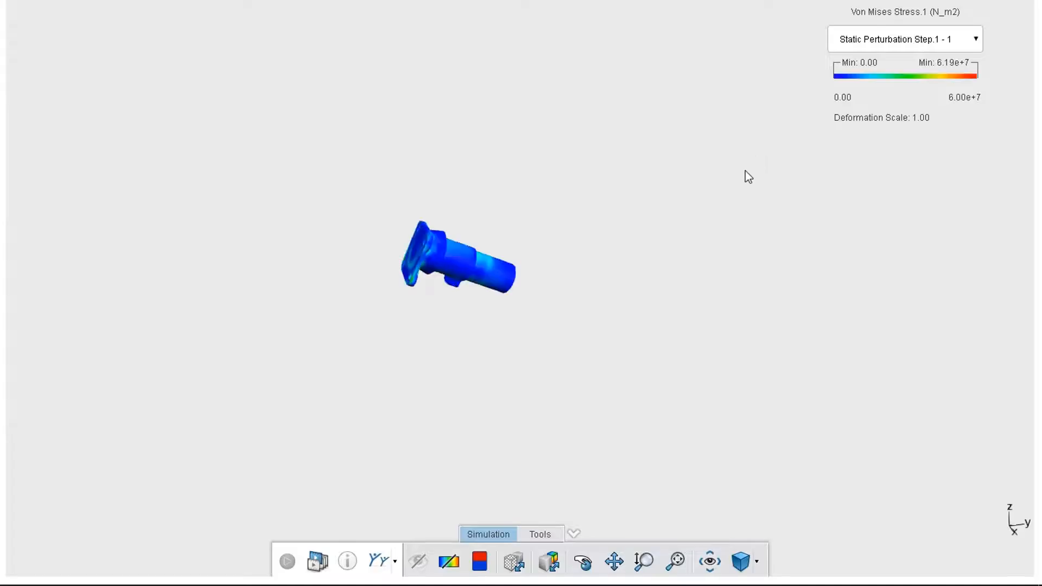
left_click(287, 561)
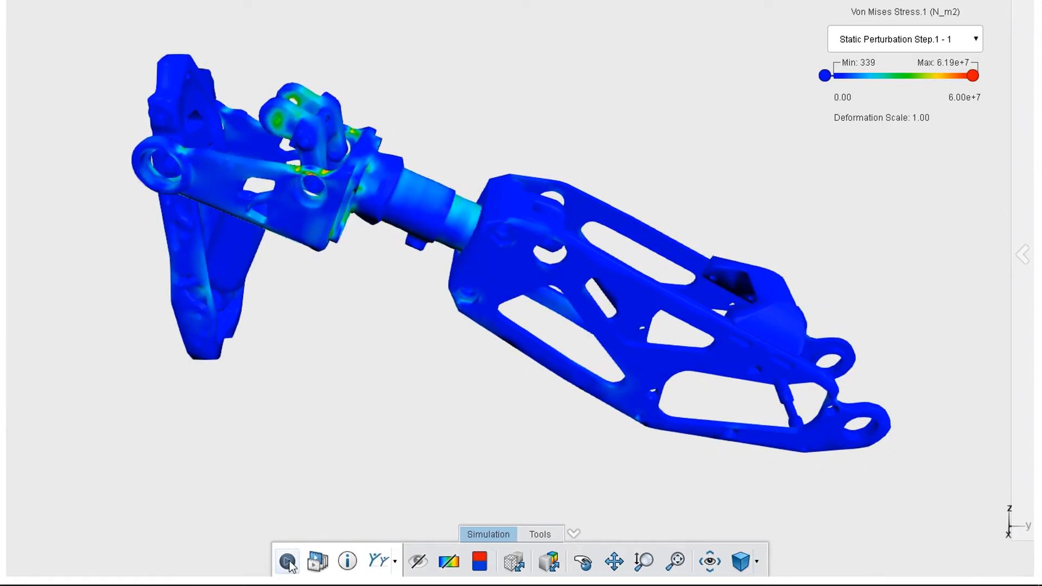
left_click(287, 560)
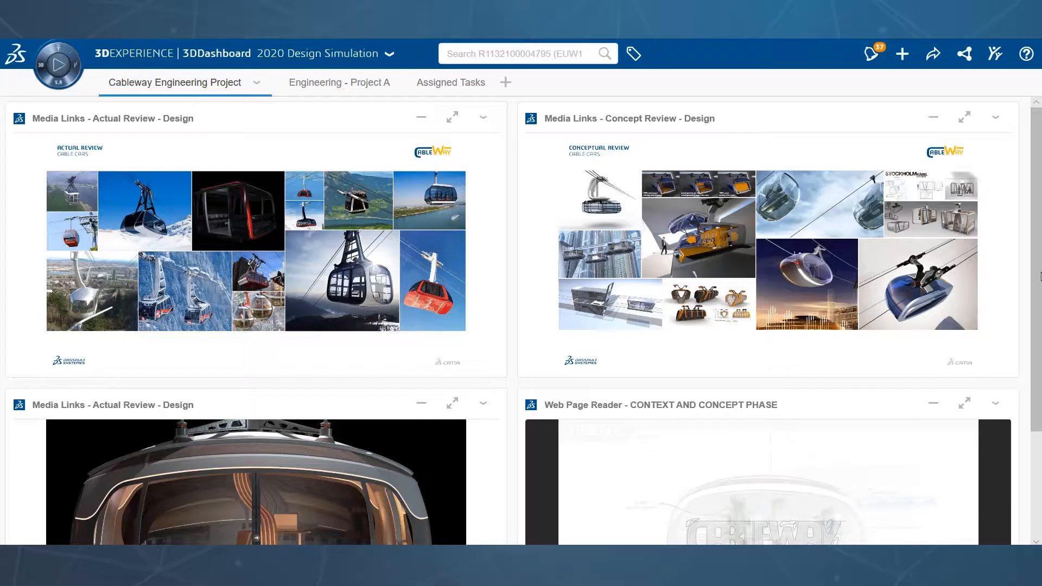
- Scroll the Cableway Engineering Project dashboard, then switch to Engineering - Project A
scroll("down", 3)
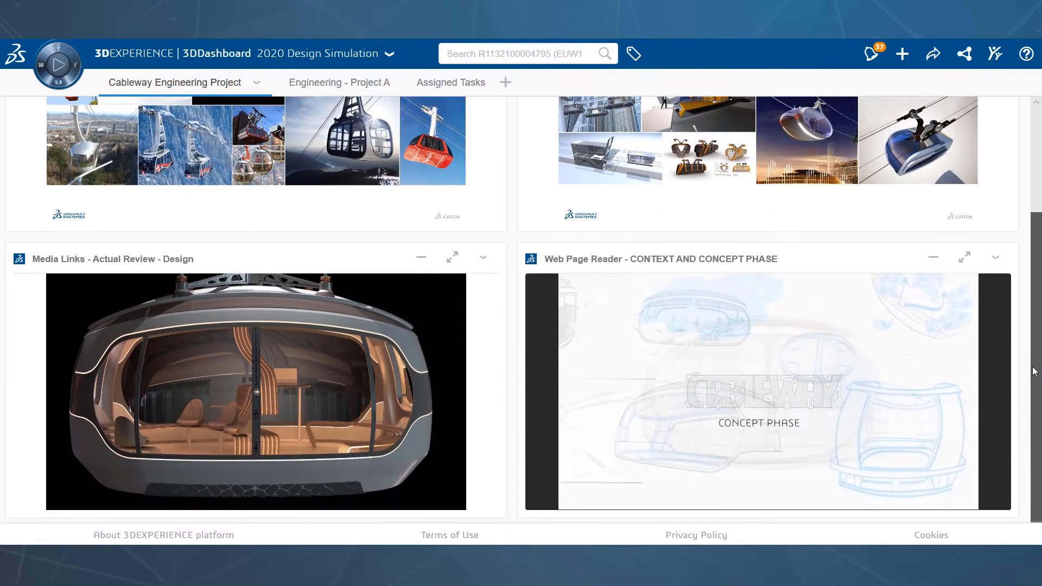
scroll("up", 3)
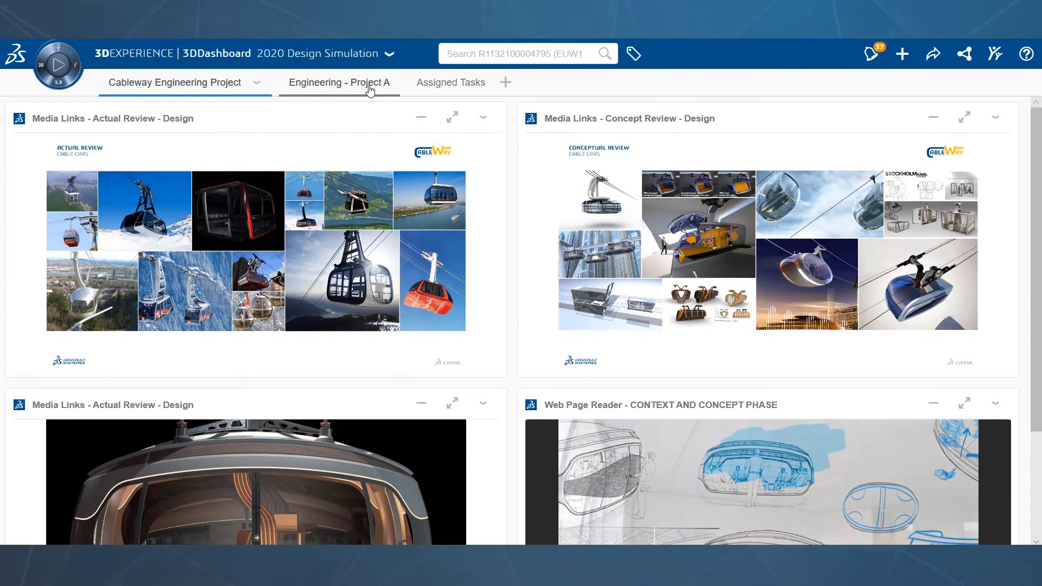
left_click(339, 82)
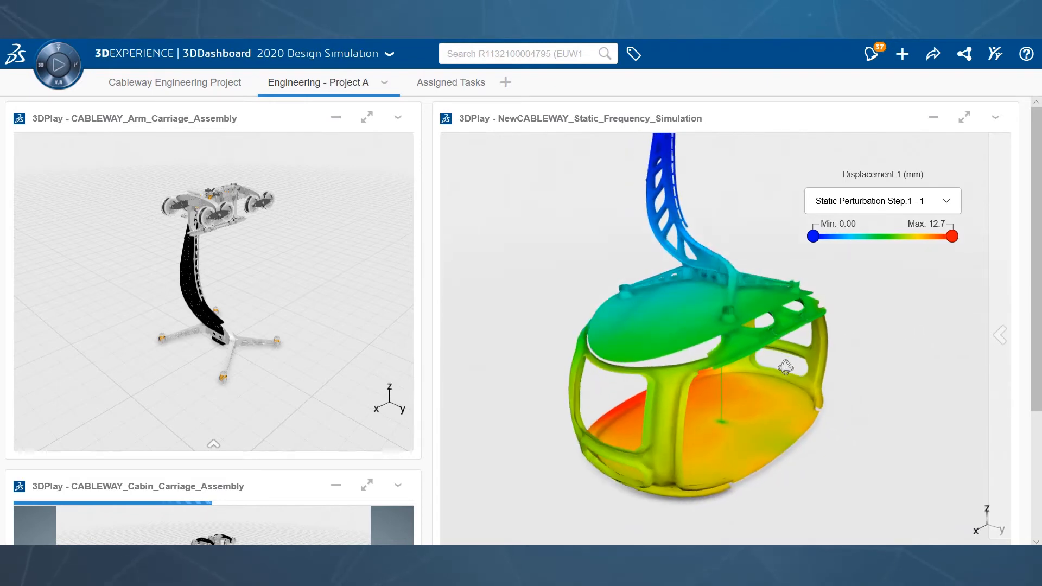
mouse_move(948, 344)
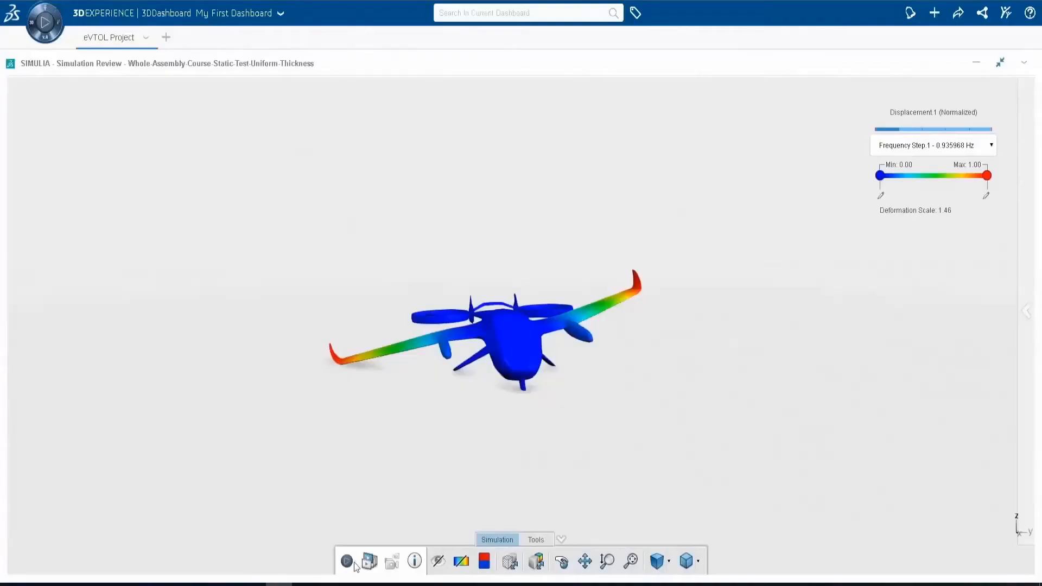
- Play the eVTOL aircraft's 2.5844 Hz vibration mode animation
left_click(346, 561)
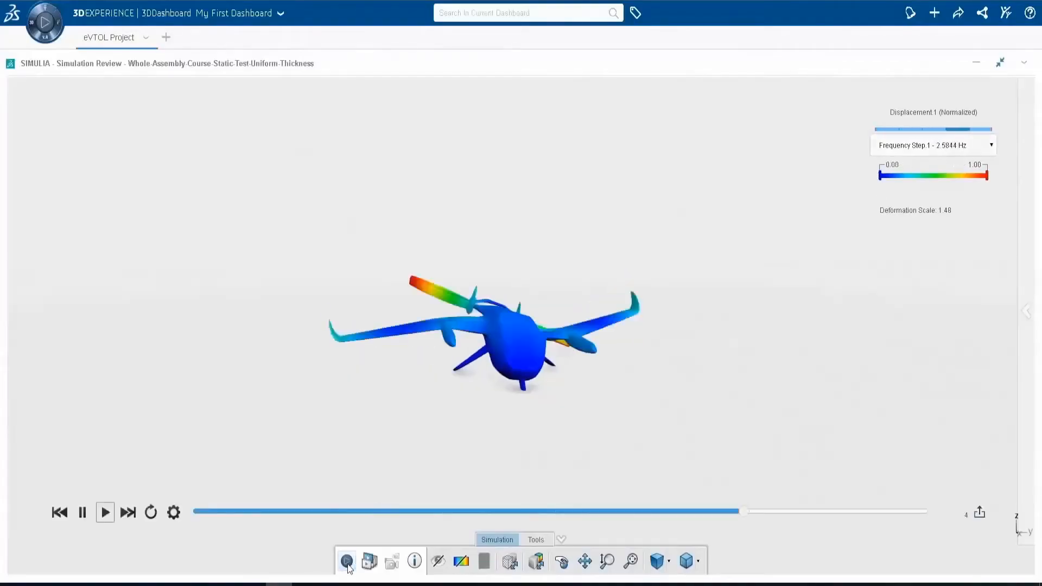